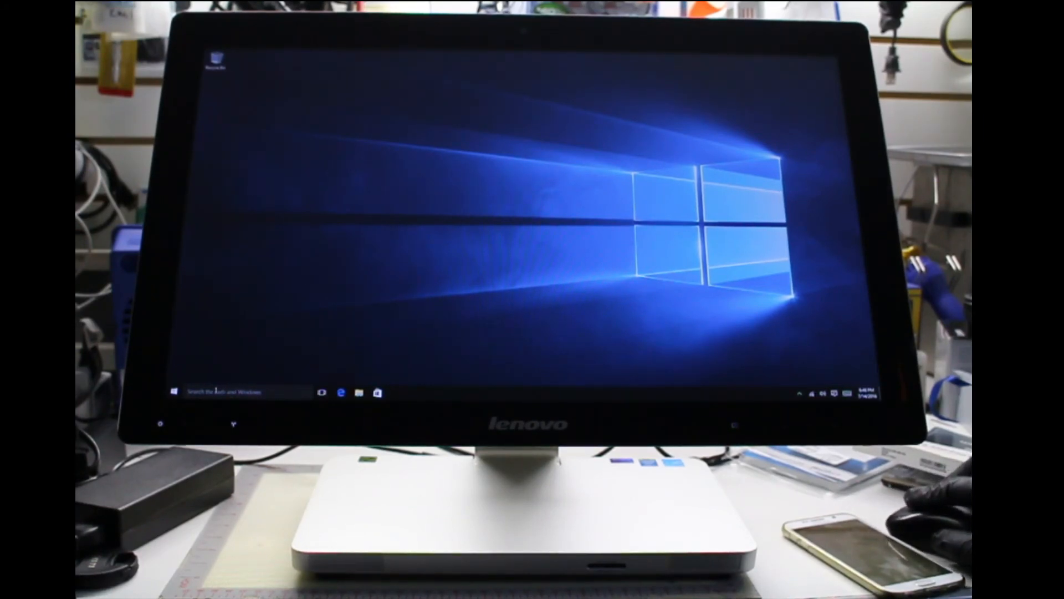
Step: Open the Cortana panel from the taskbar search box and pick an entry from it
click(224, 392)
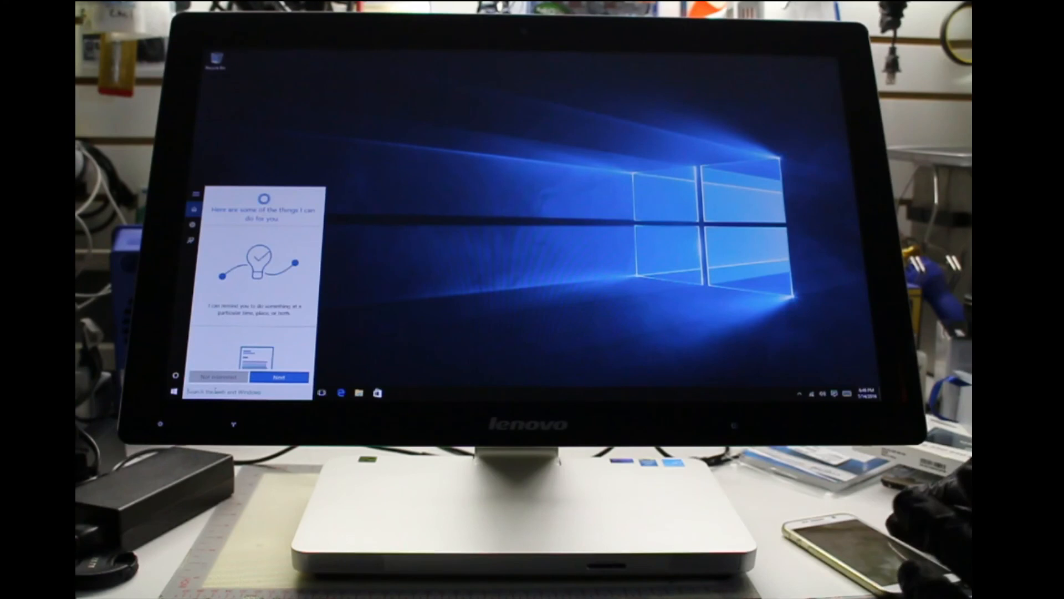
click(218, 377)
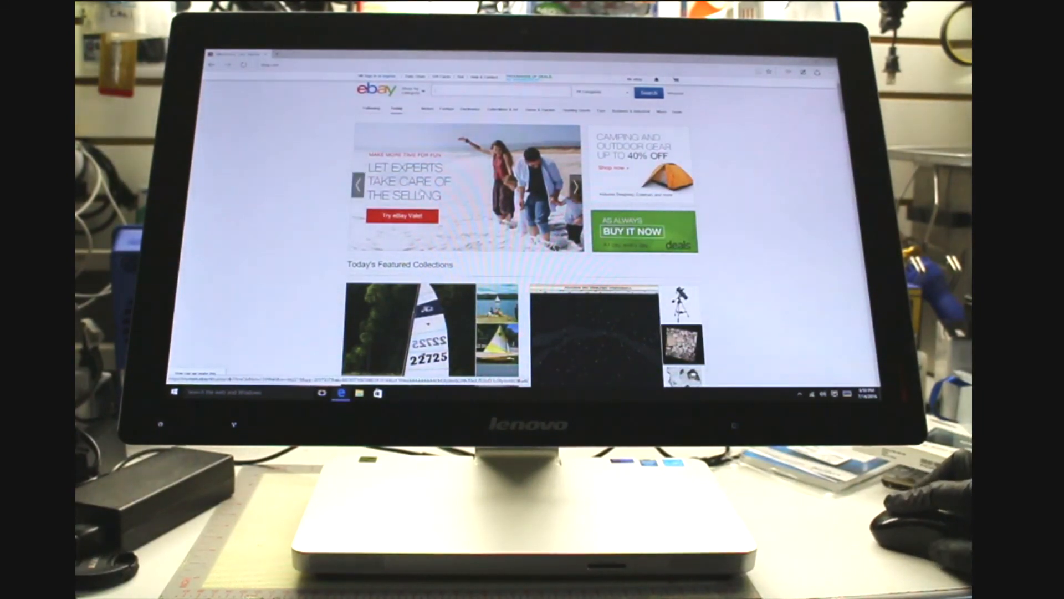
Step: Open Try eBay Valet from the banner, then scroll through Today's Featured Collections
click(402, 215)
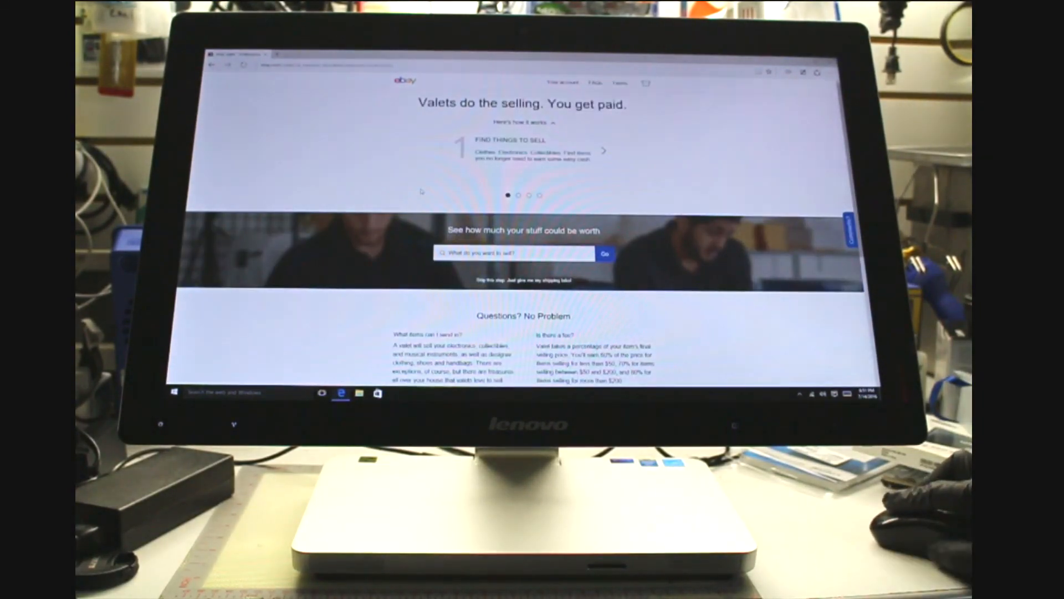
scroll(down, 3)
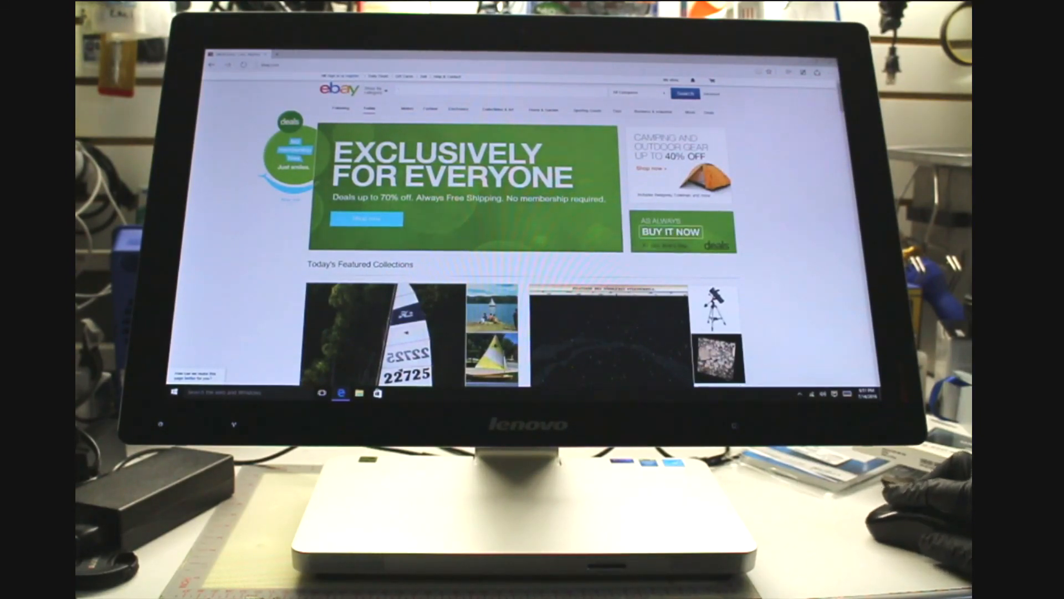
scroll(down, 3)
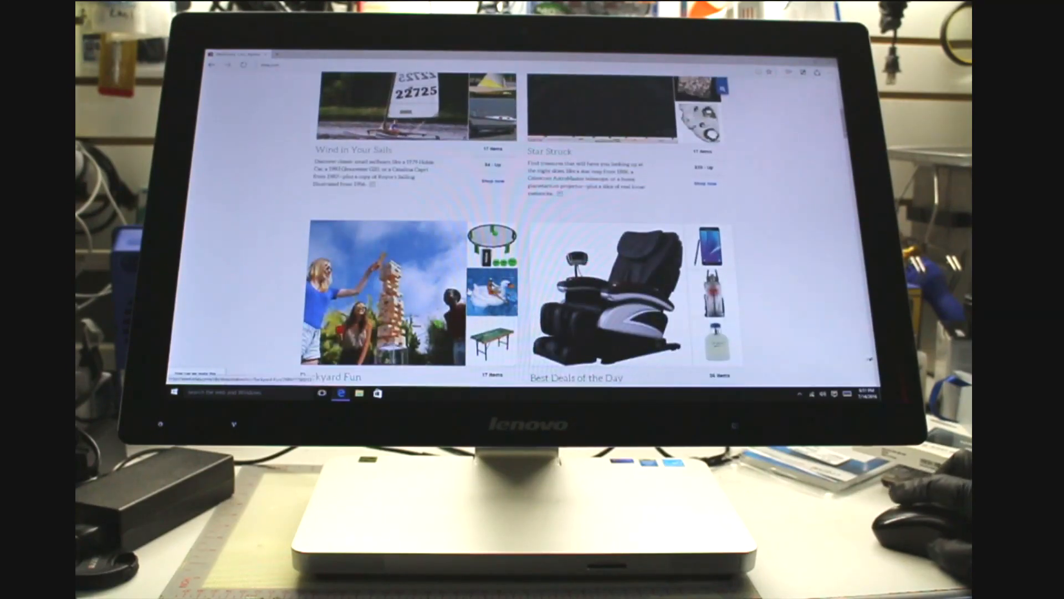
scroll(down, 3)
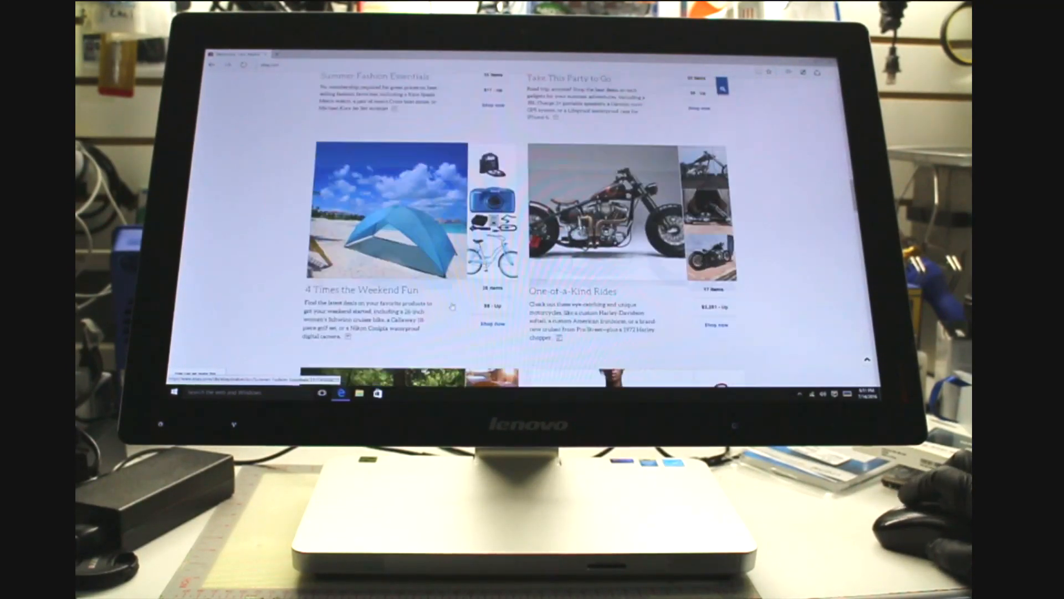
scroll(down, 3)
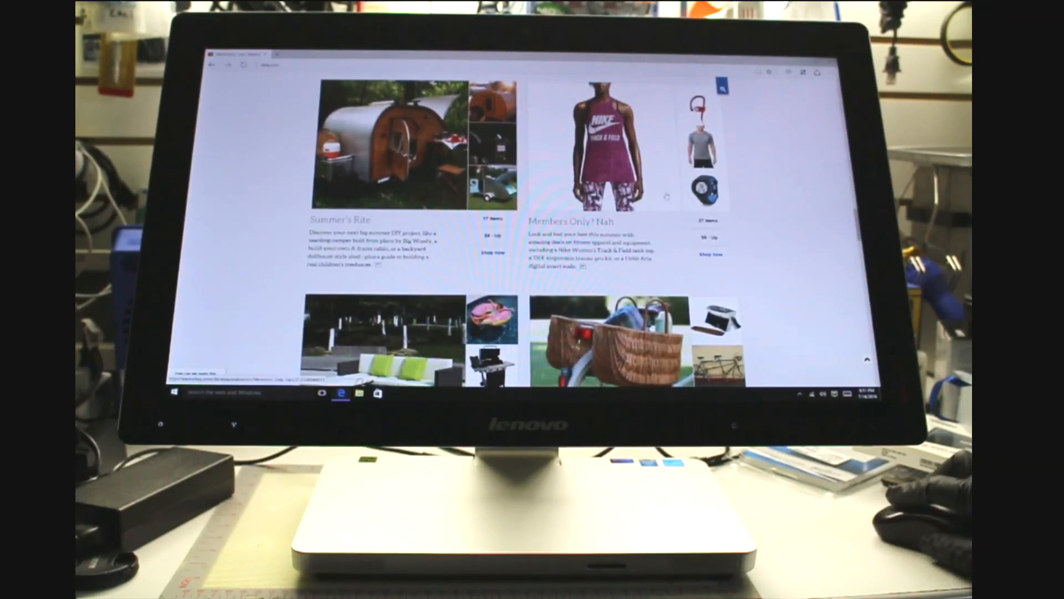